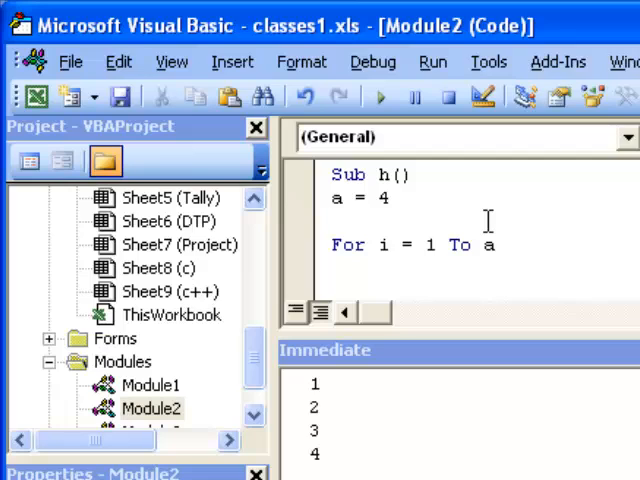
- Add Debug.Print i and Next inside the h macro's For loop
click(335, 221)
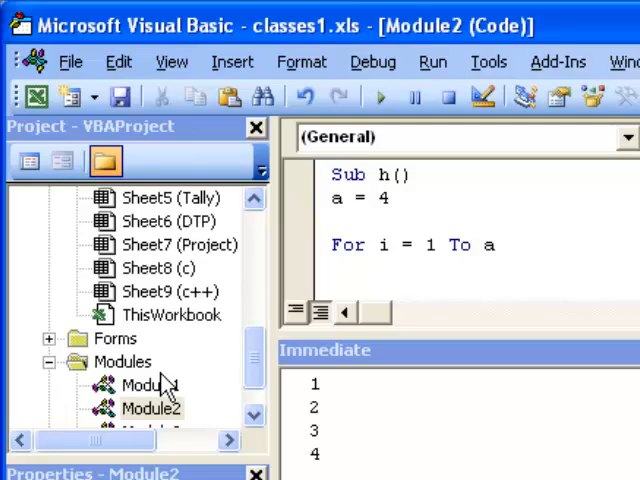
click(150, 385)
text(Debug.Print i)
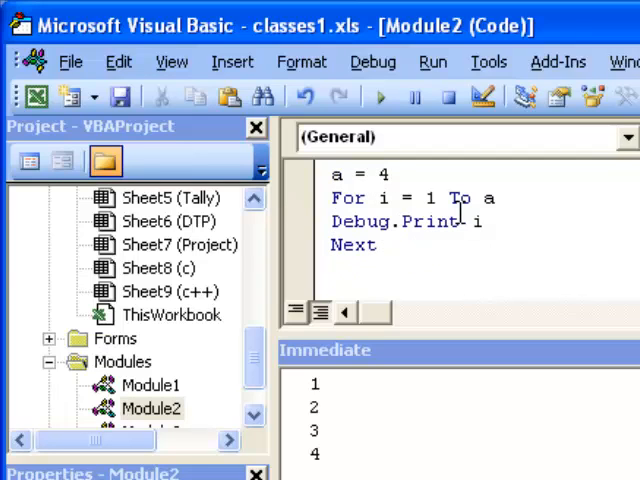
text(End Sub)
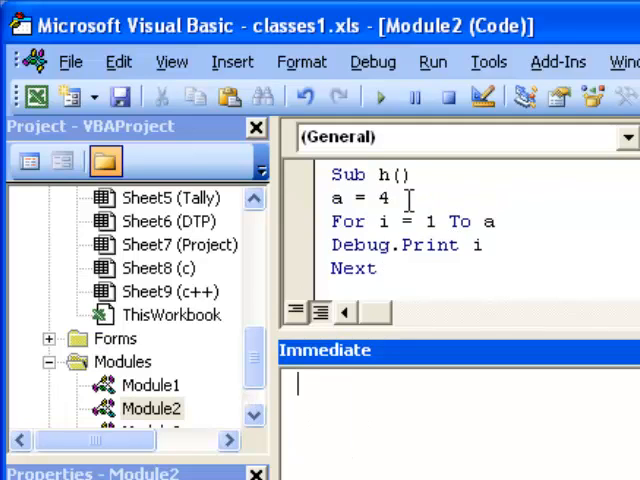
click(379, 96)
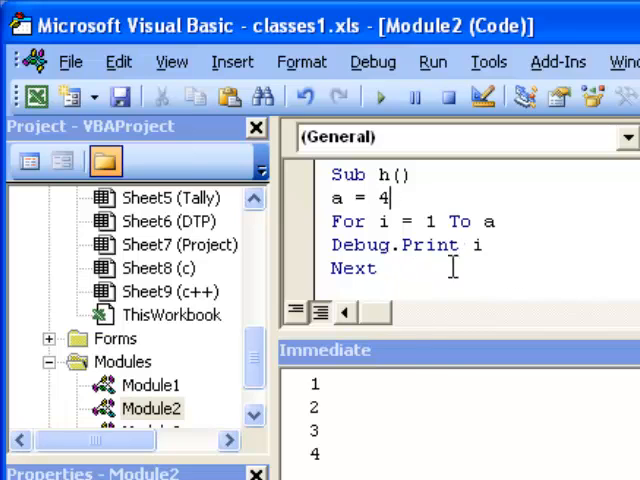
- Show the Immediate window from the View menu
click(171, 61)
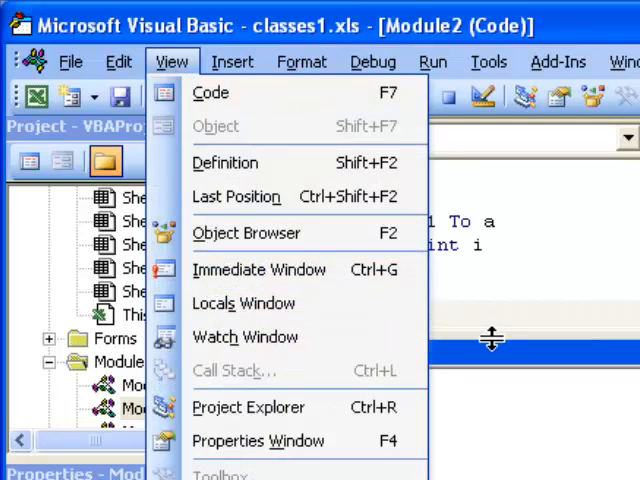
click(258, 269)
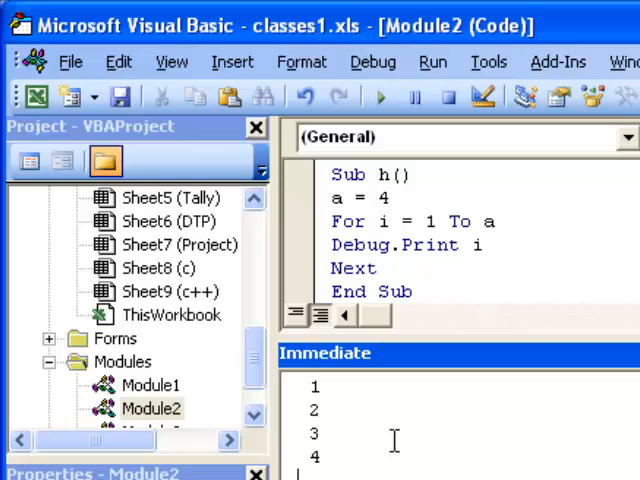
- Enter msgbox "hi" in the Immediate window below the 1–4 output
text(msgbox)
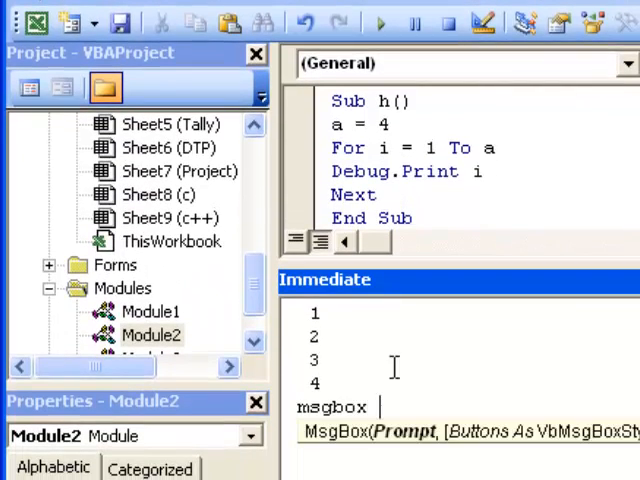
text("hi")
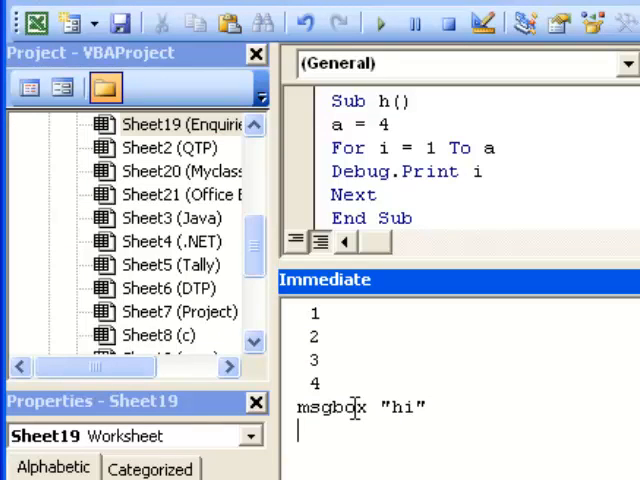
- Enter a=8*9 and then msgbox a in the Immediate window
text(a=8)
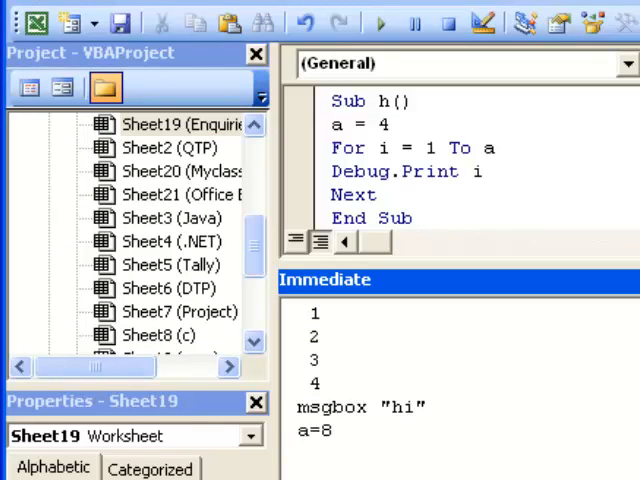
text(*9)
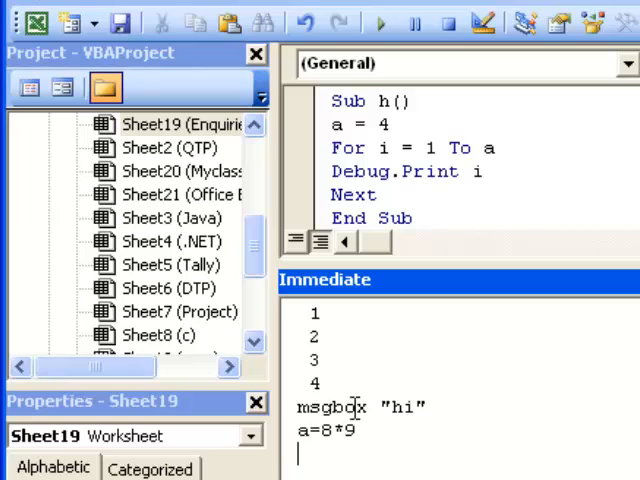
text(ms)
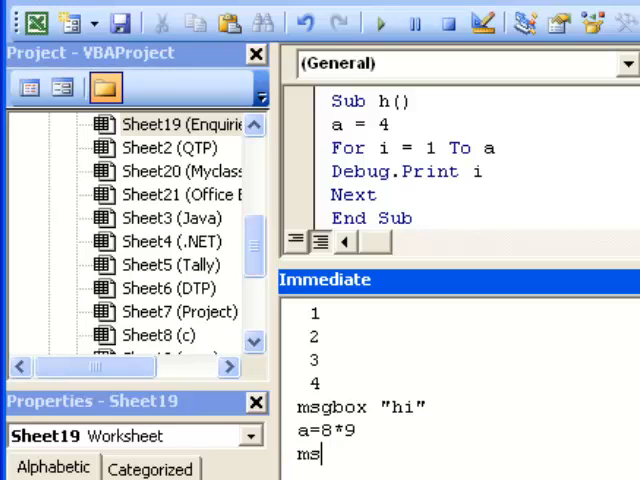
text(gbox a)
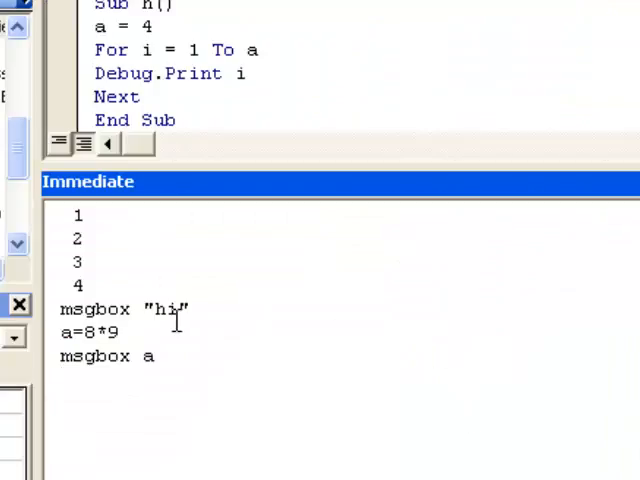
mouse_move(148, 275)
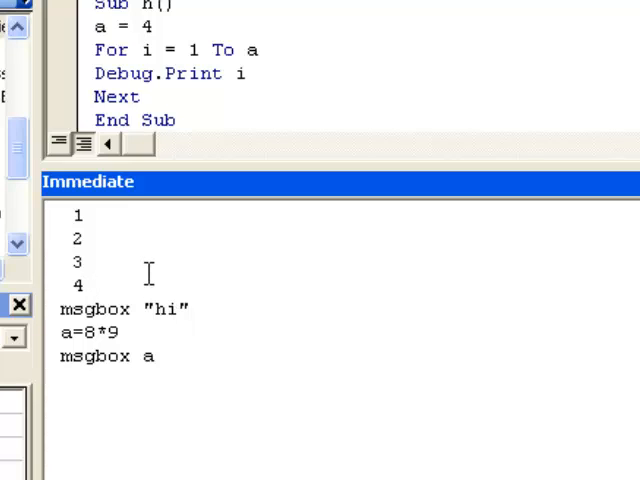